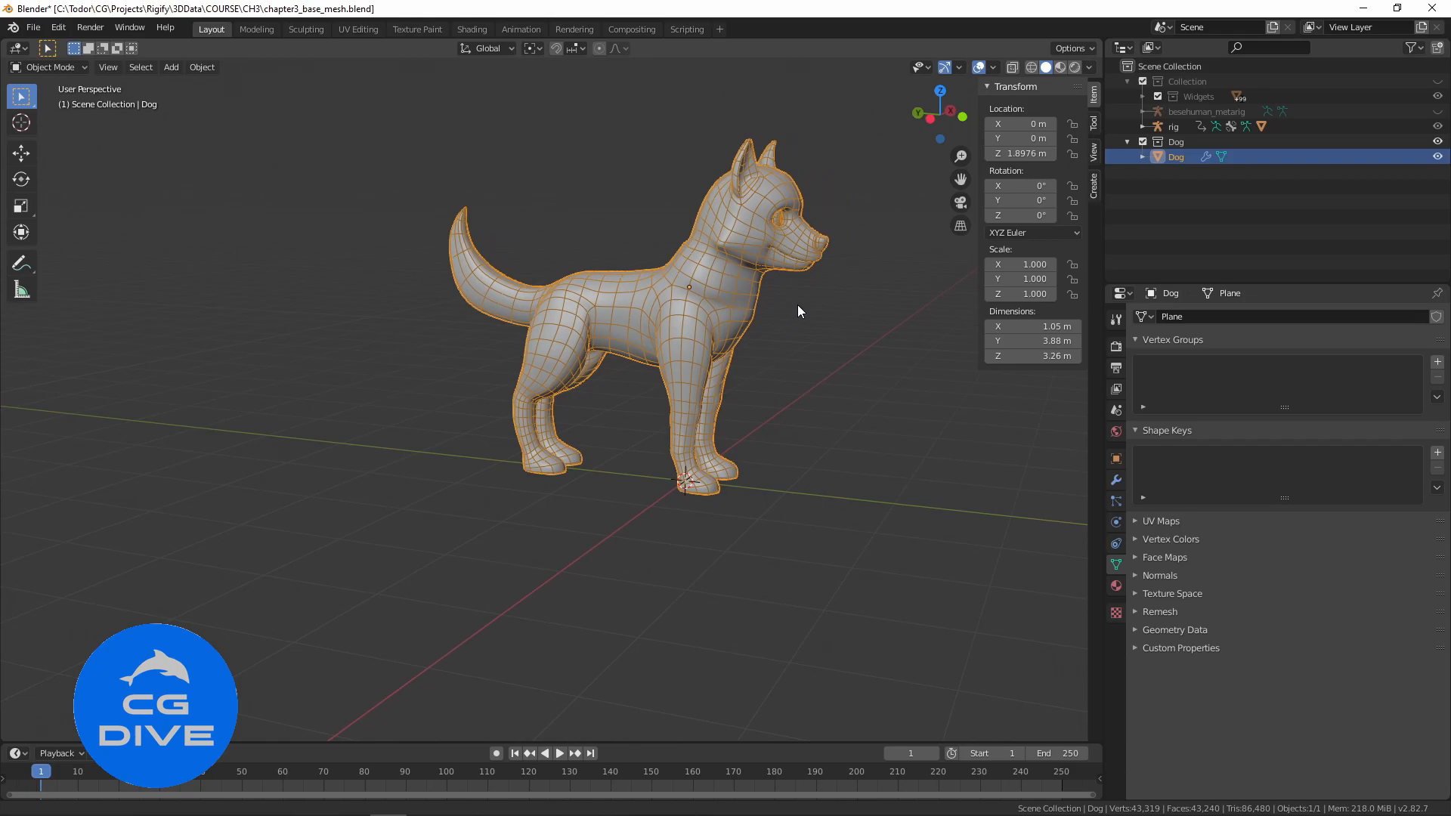
Step: Apply the Dog mesh's location so it reads zero while standing at the world origin
key(KP_1)
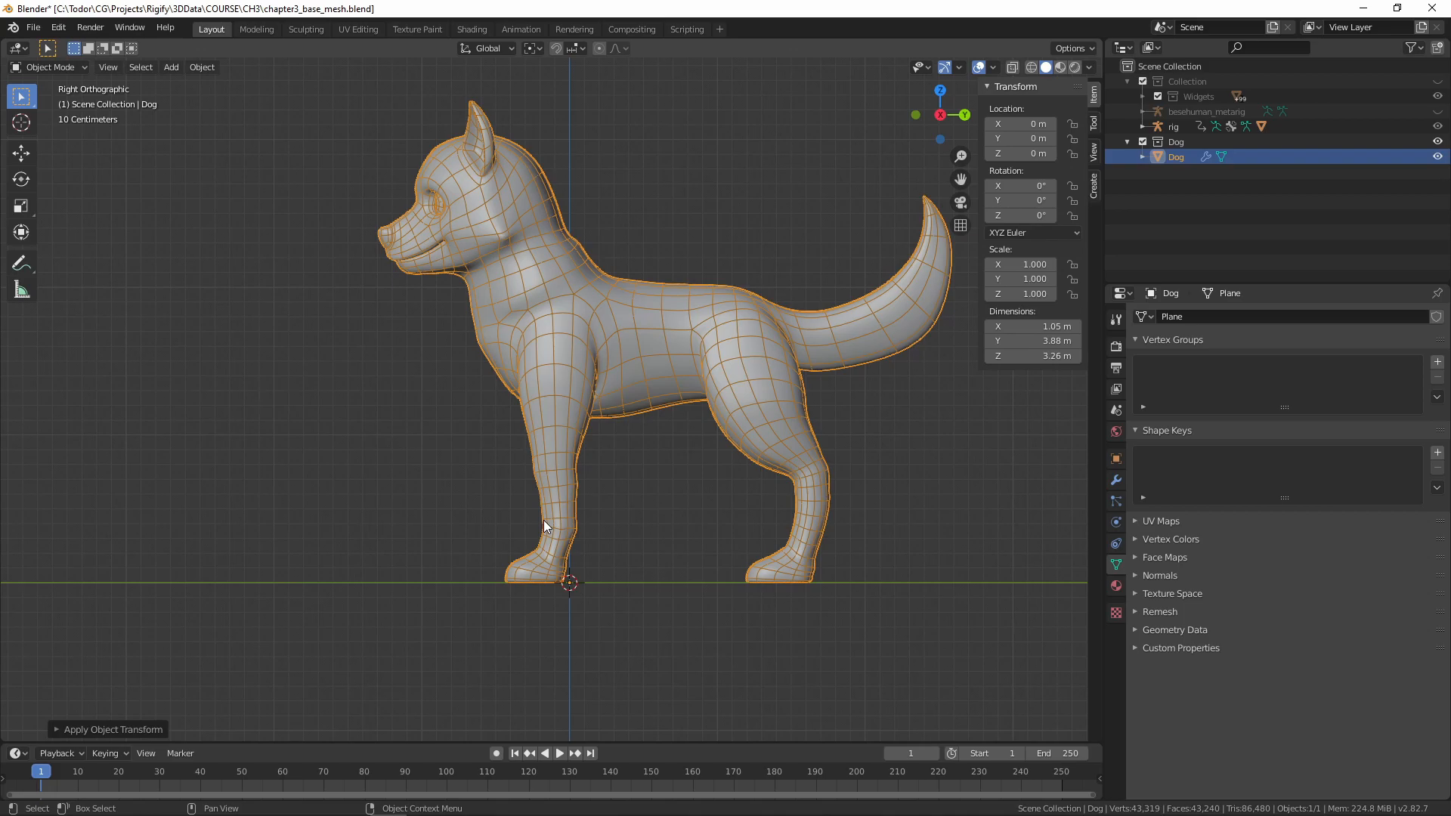
key(Tab)
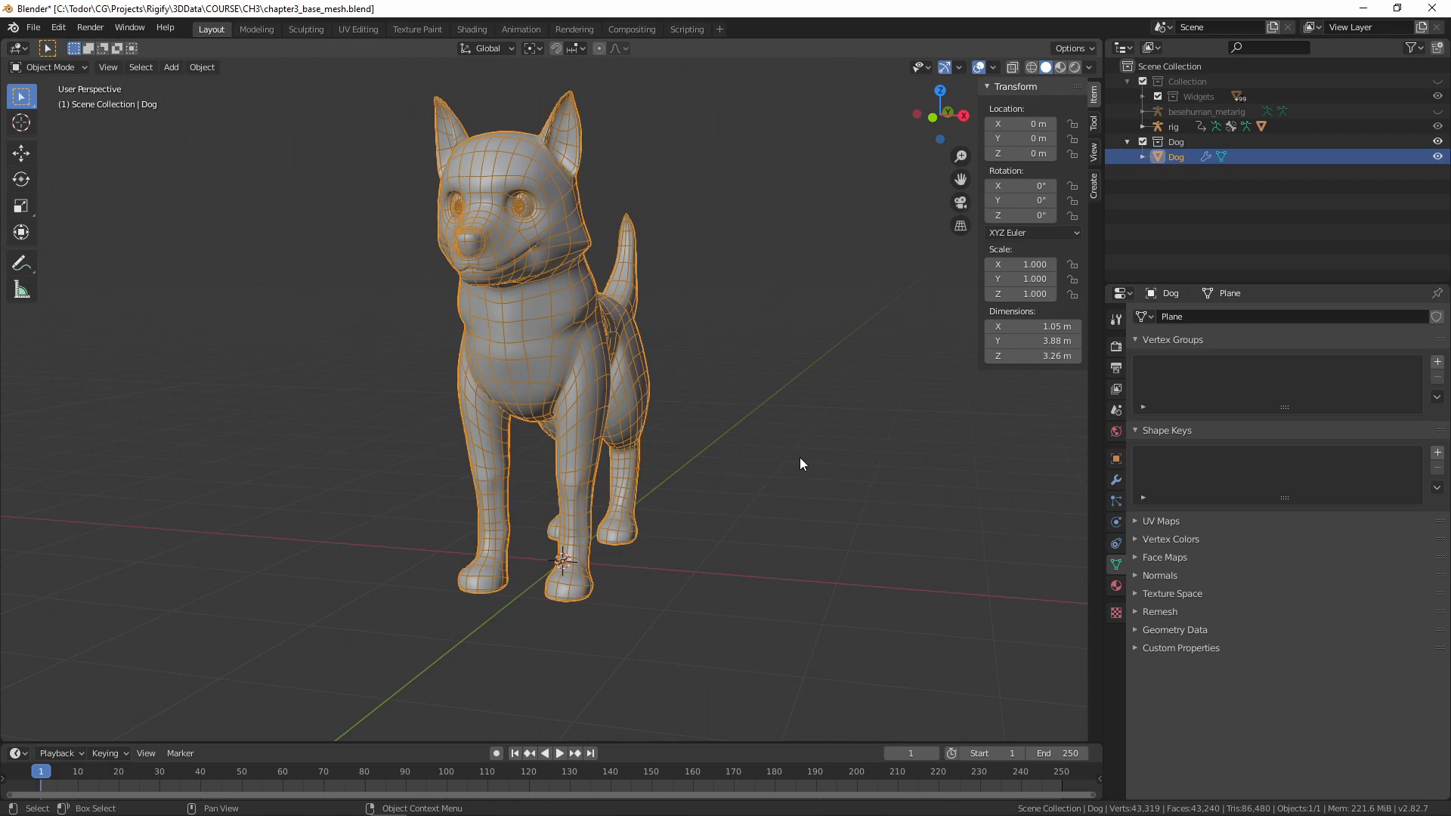
key(s)
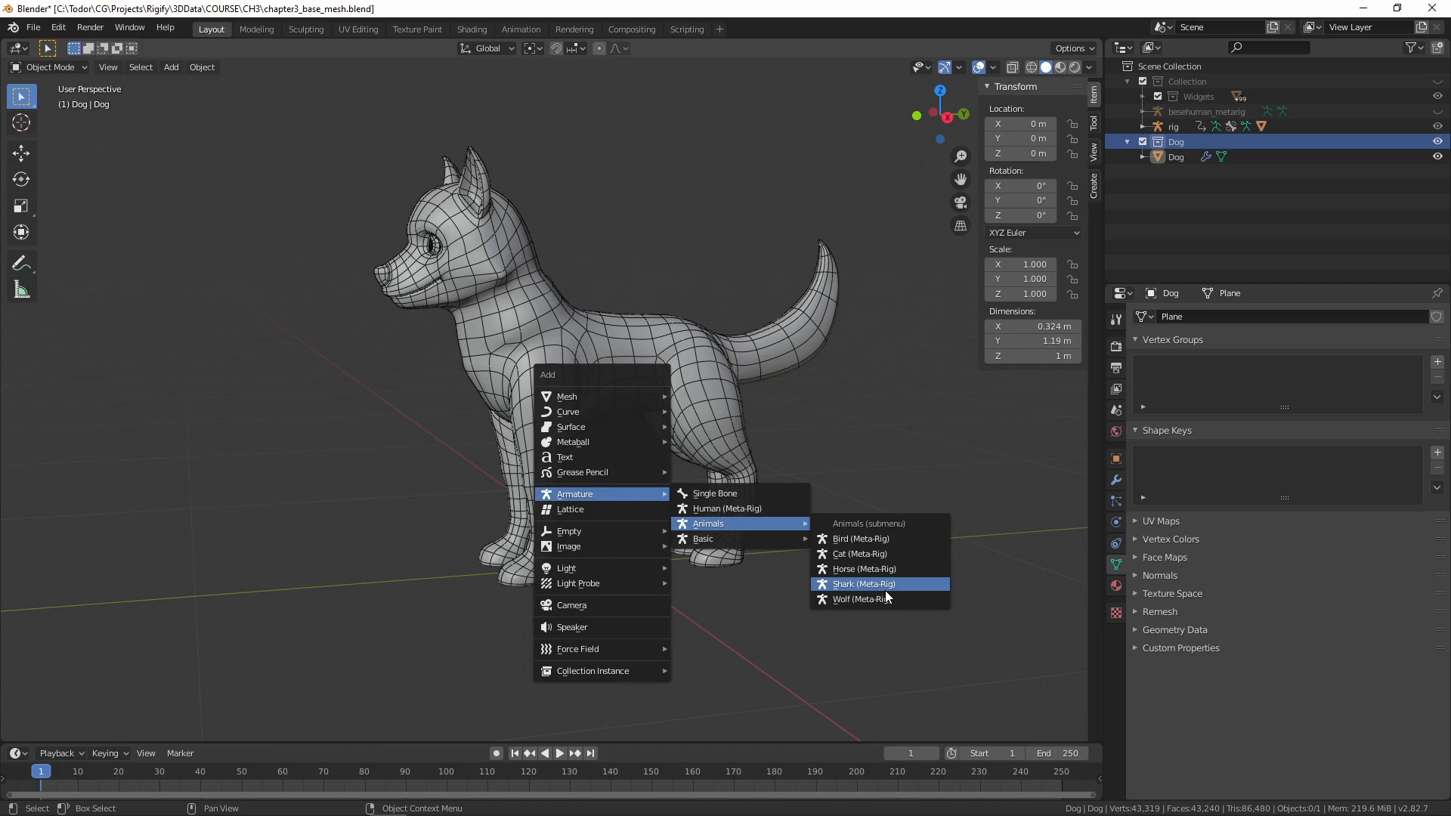
mouse_move(740, 538)
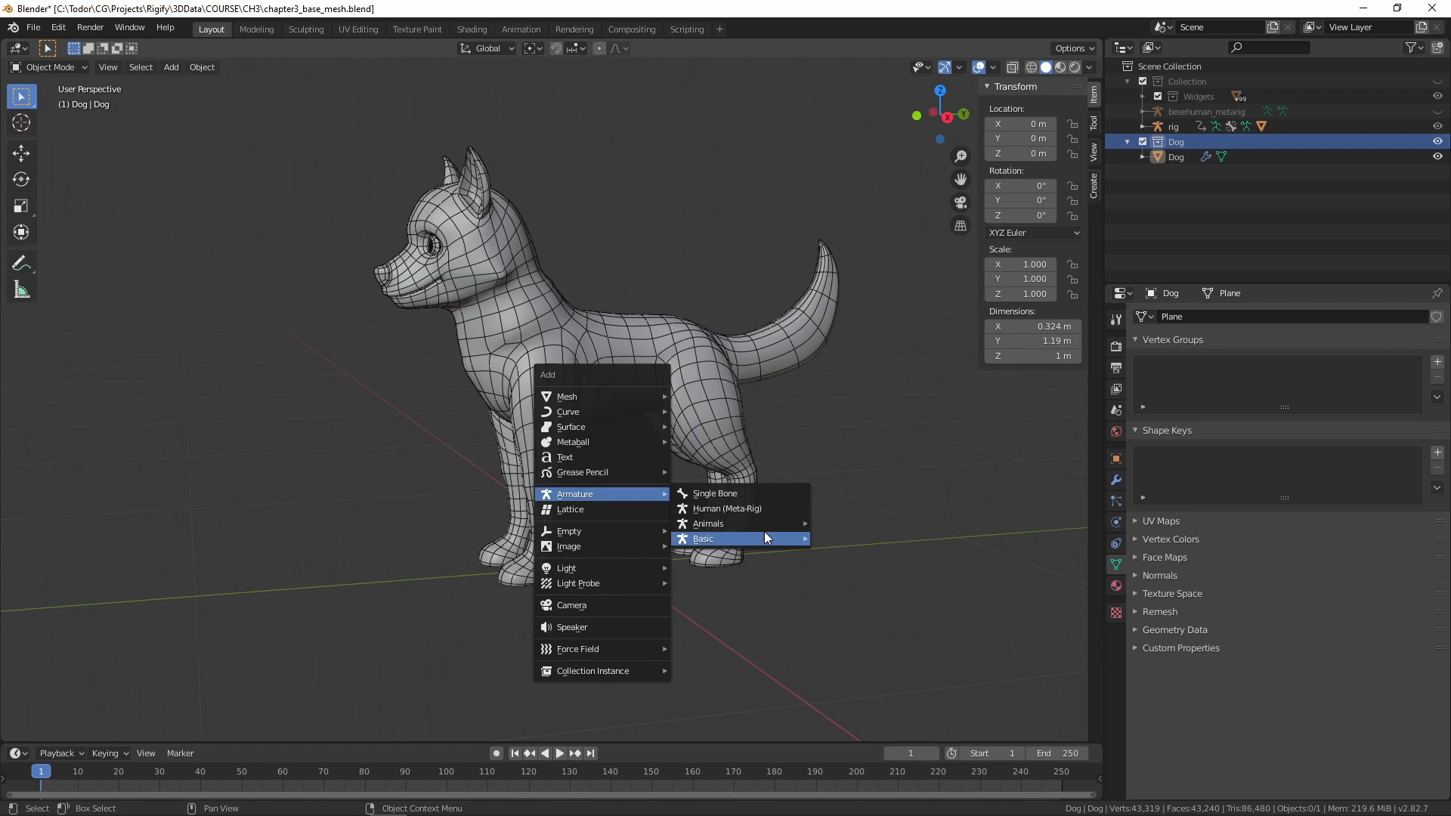
Step: Add the Wolf (Meta-Rig) quadruped armature inside the dog's body
click(703, 538)
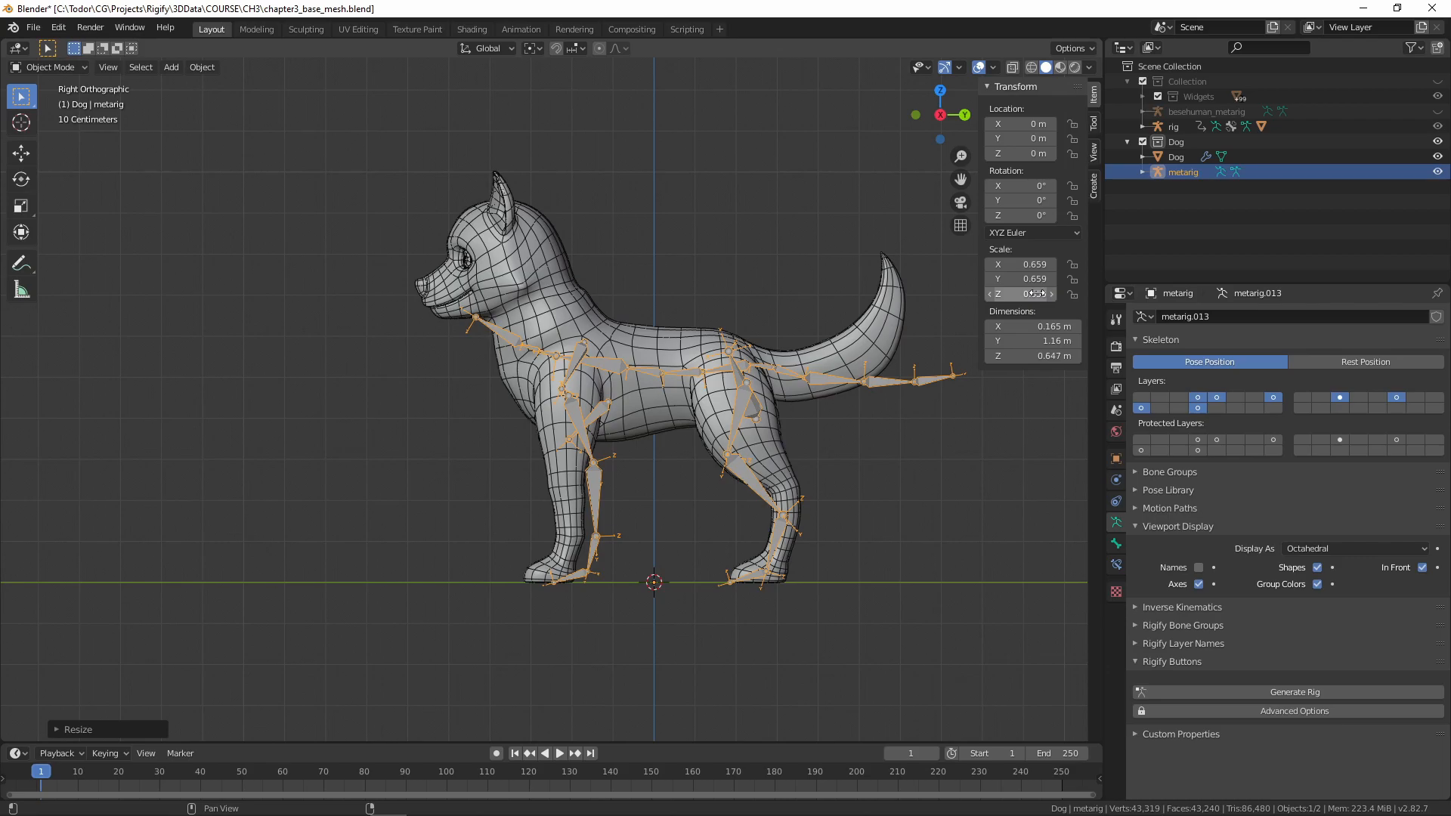
Step: Apply the metarig's scale and enter Edit Mode on its bones
key(ctrl+a)
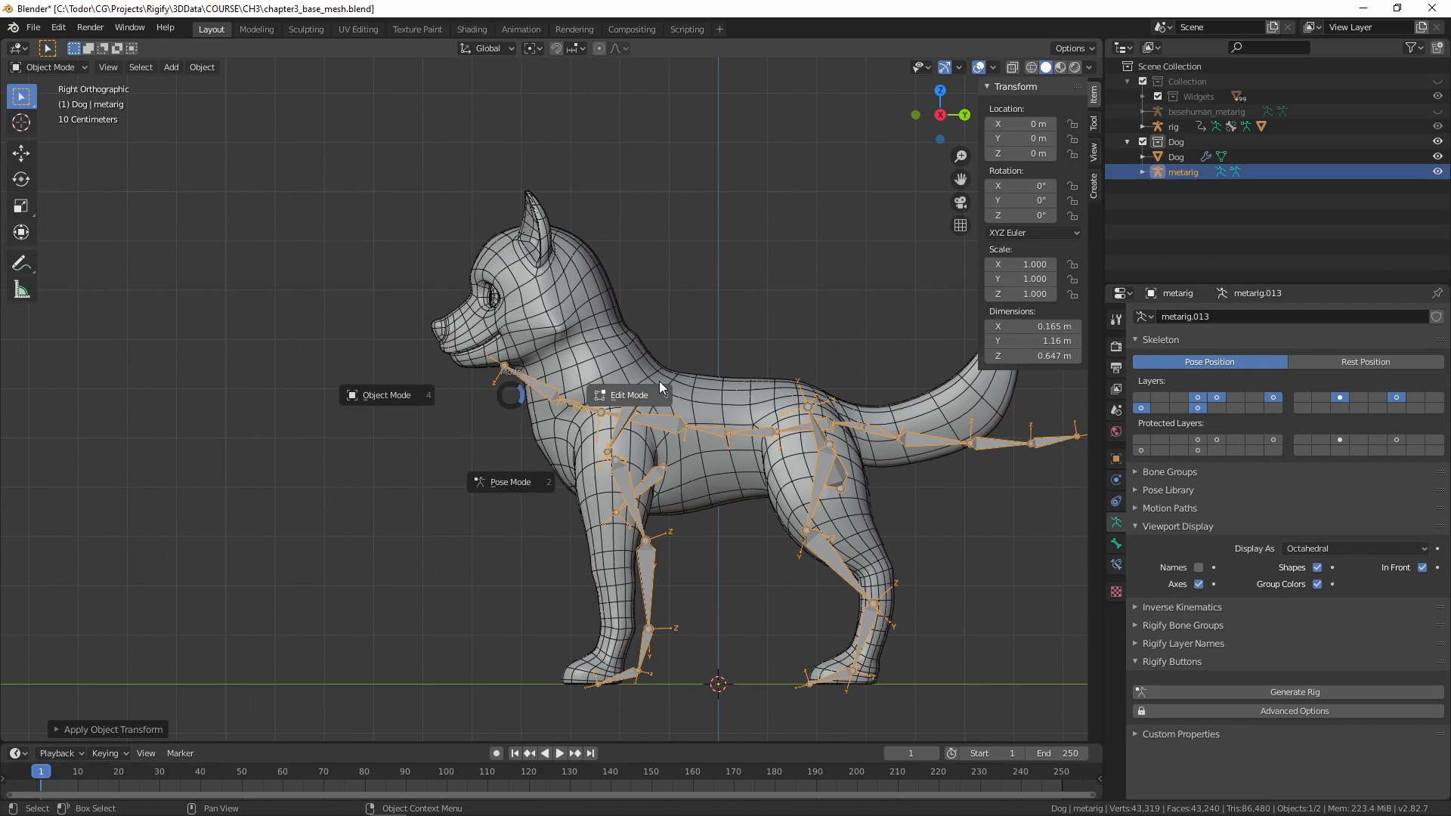
click(627, 395)
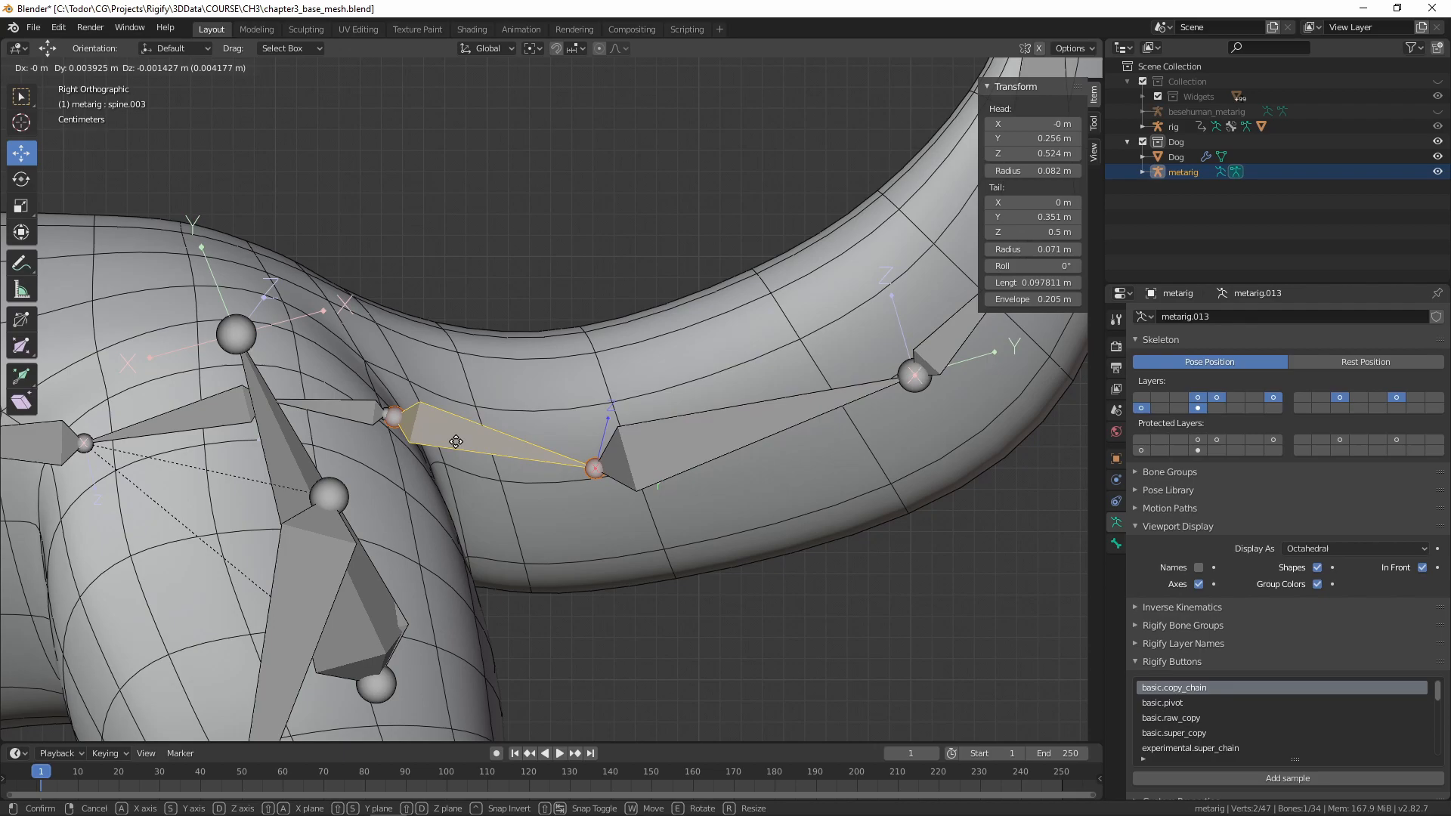
drag(454, 440, 430, 430)
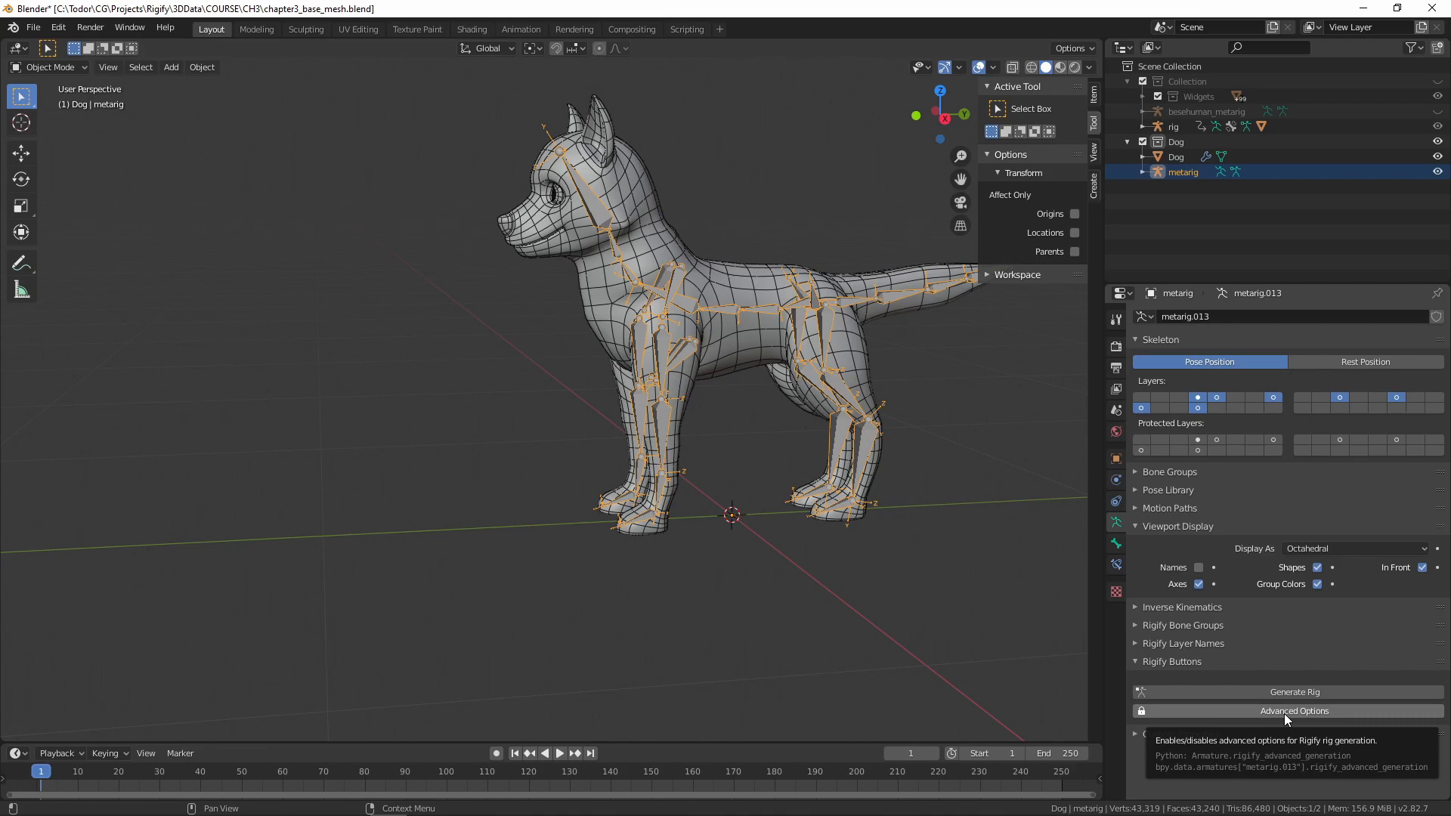
Step: Generate a Rigify rig from the metarig and hide the new rig
click(1294, 710)
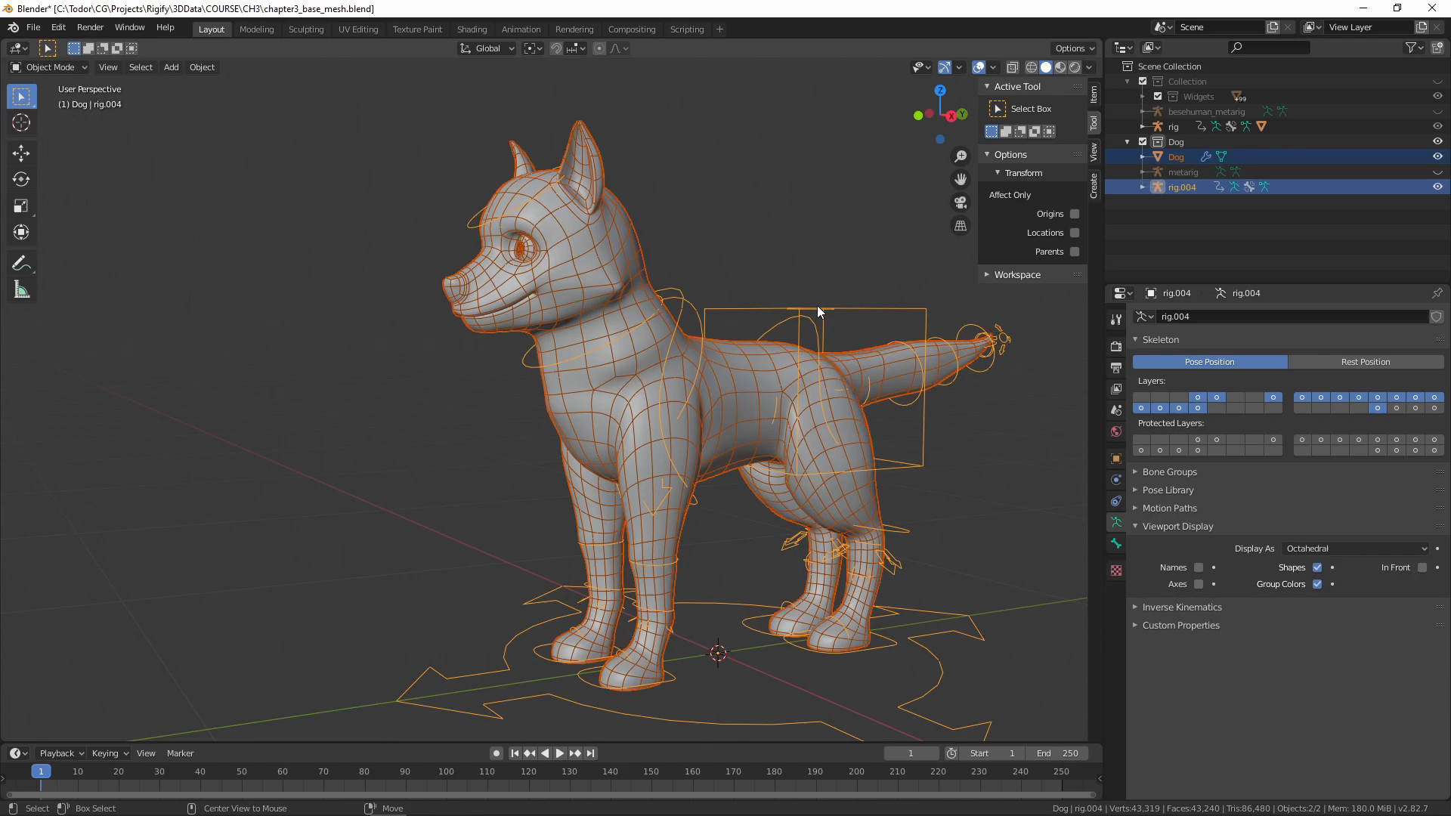
key(Ctrl+P)
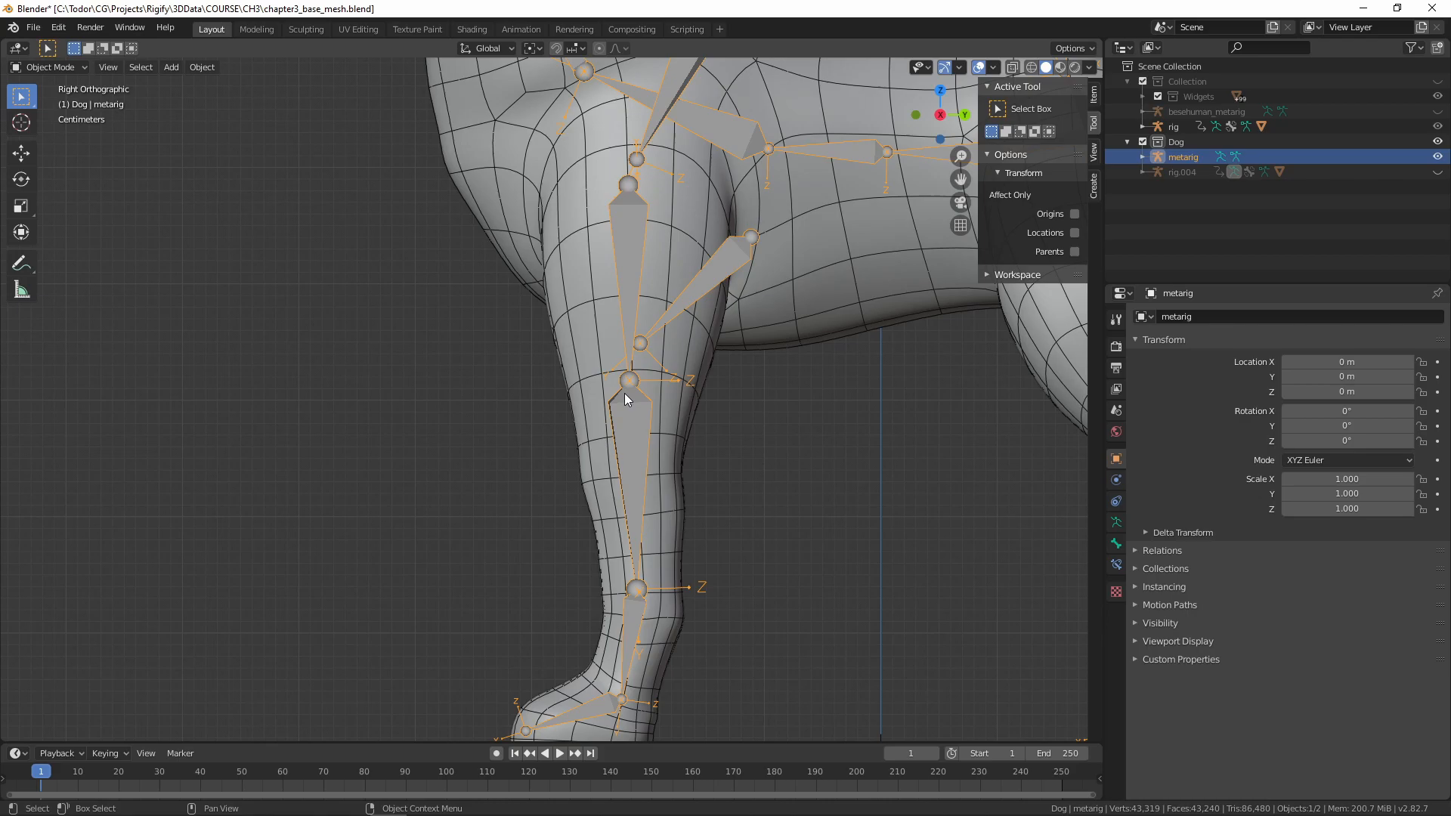
Step: Reposition the metarig's front shin bones inside the dog's front legs with X-mirror
scroll(down, 3)
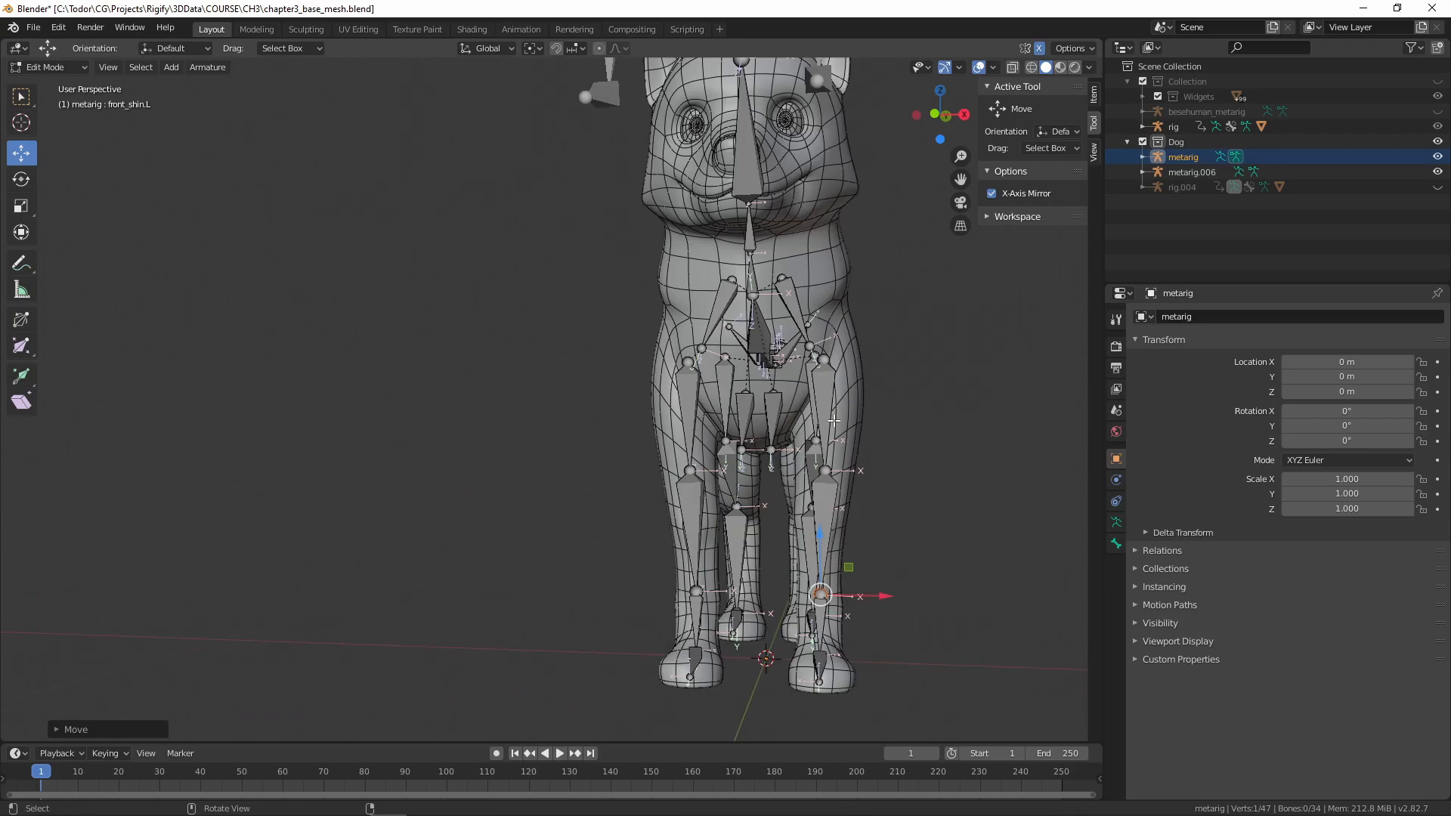
key(s)
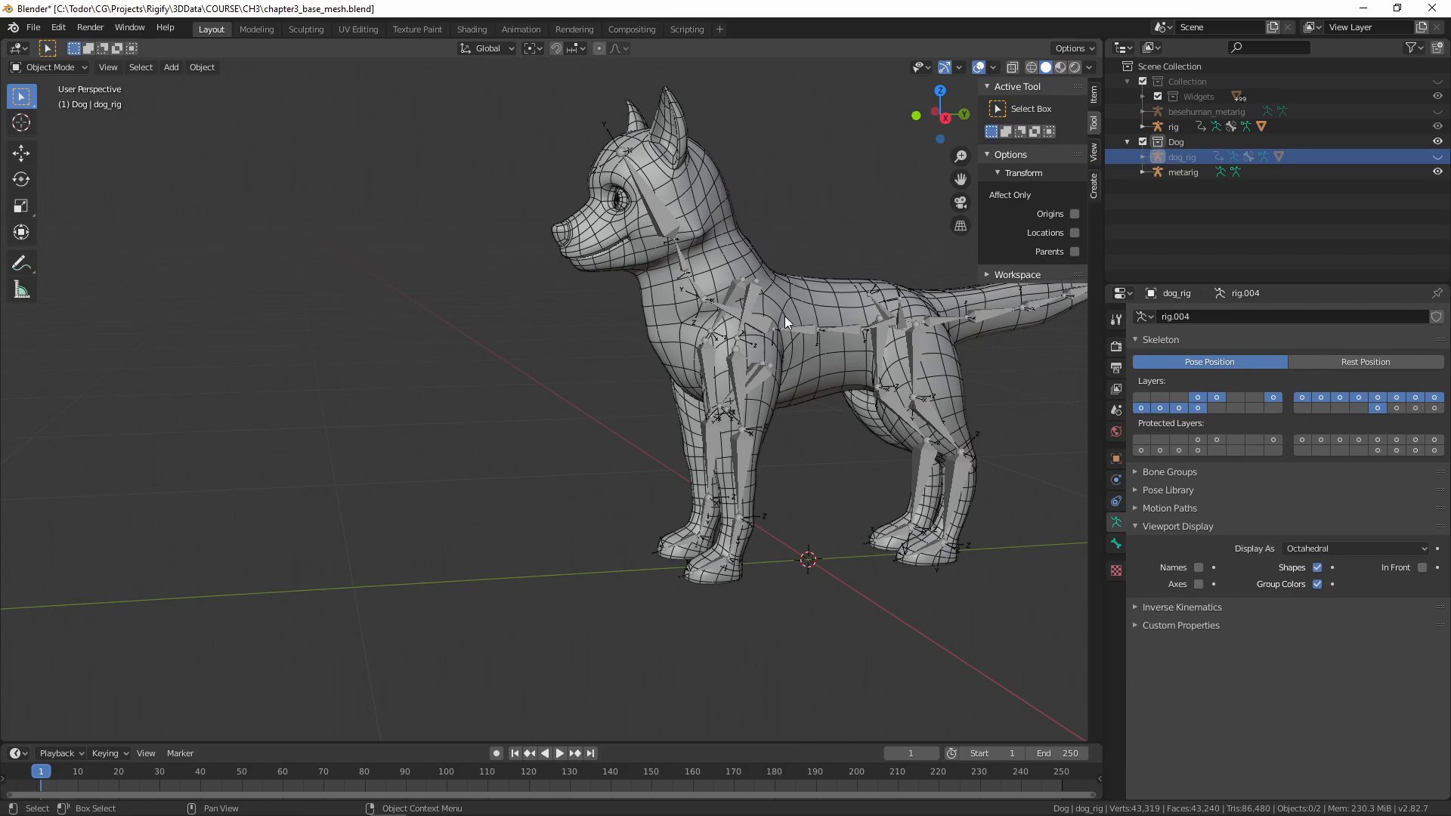
Step: Select the metarig and set dog_rig as the Target Rig to overwrite
click(1182, 173)
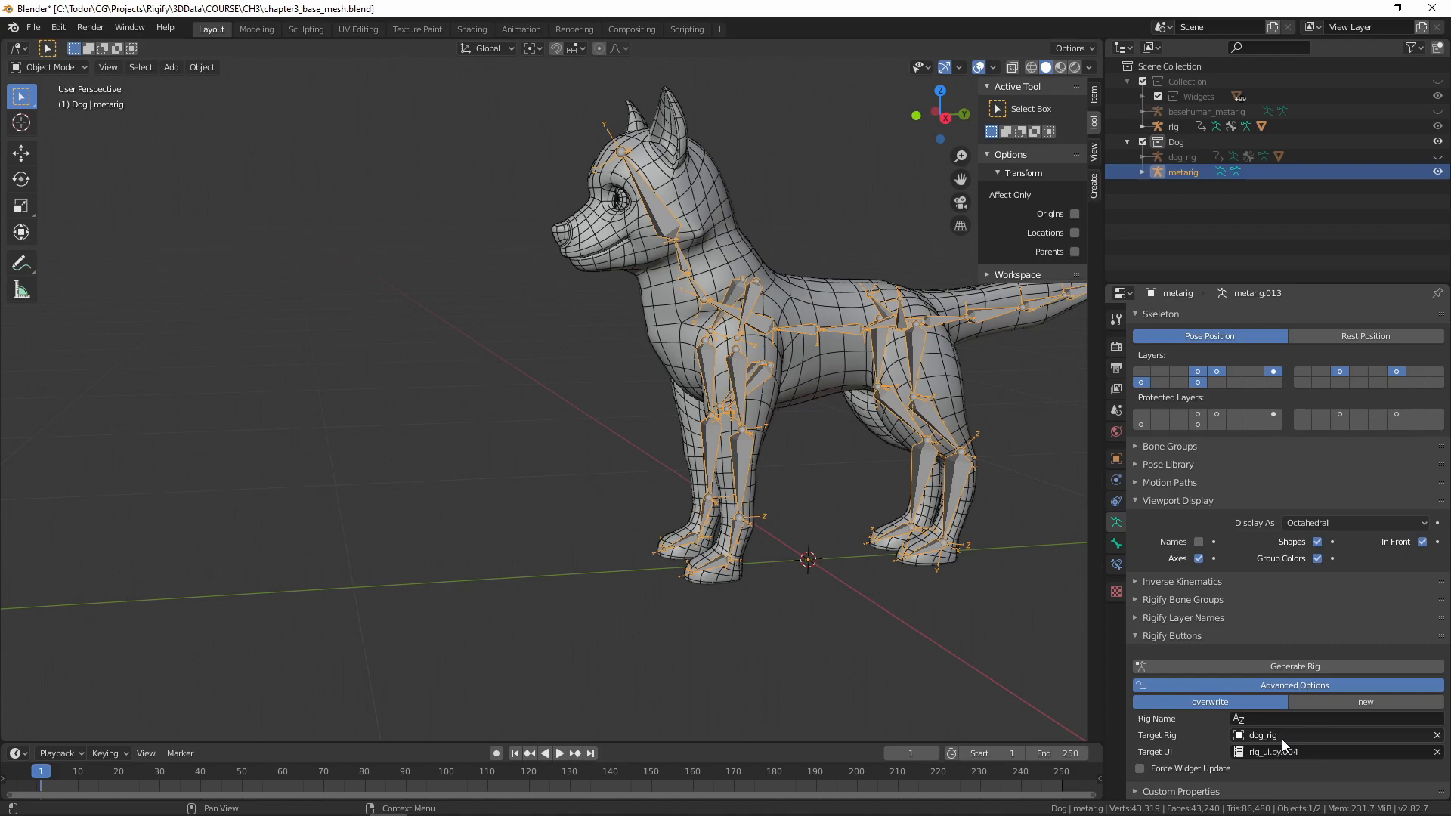
click(1296, 667)
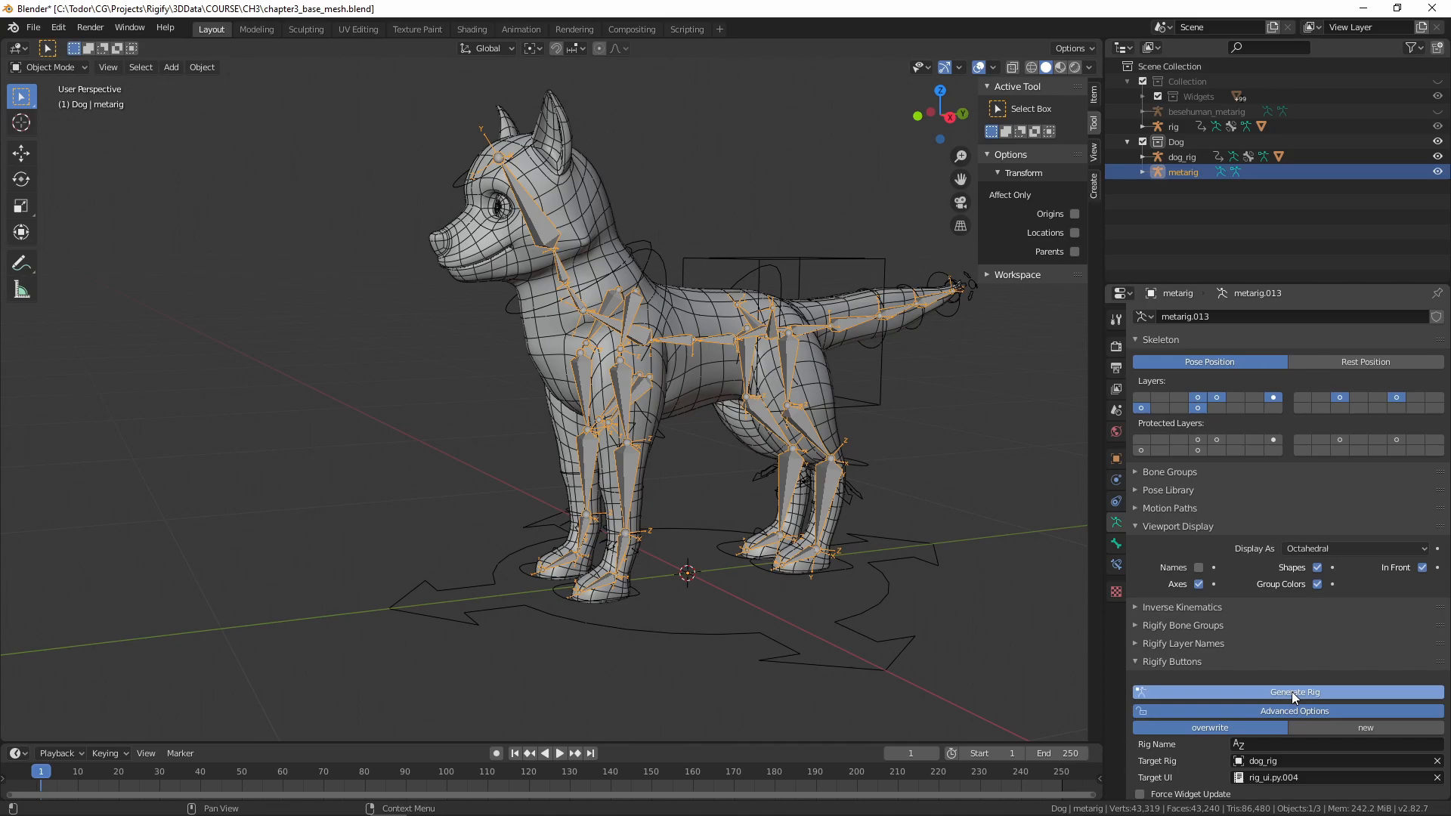
Step: Regenerate the Rigify rig from the metarig, overwriting dog_rig
click(1294, 691)
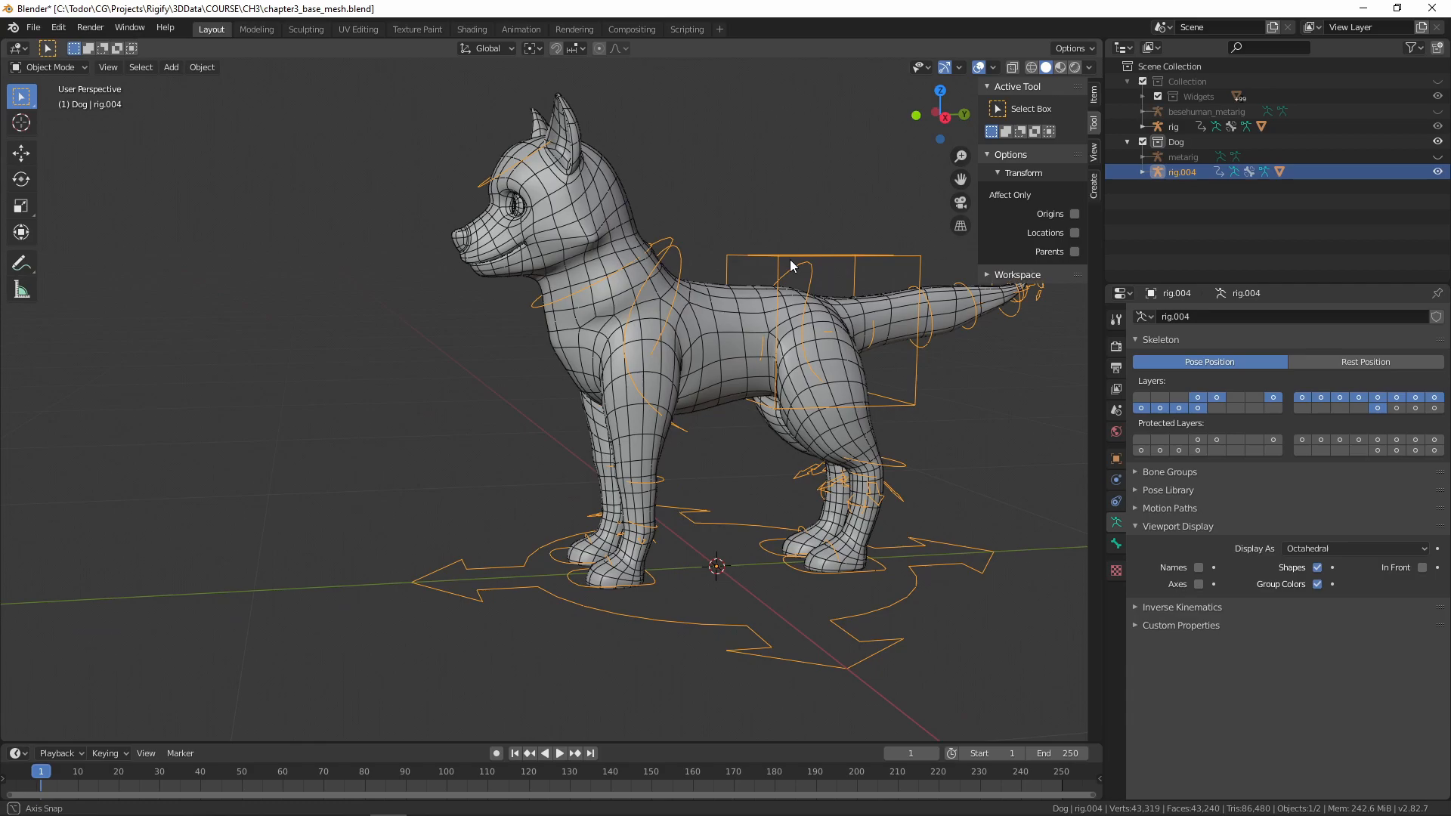